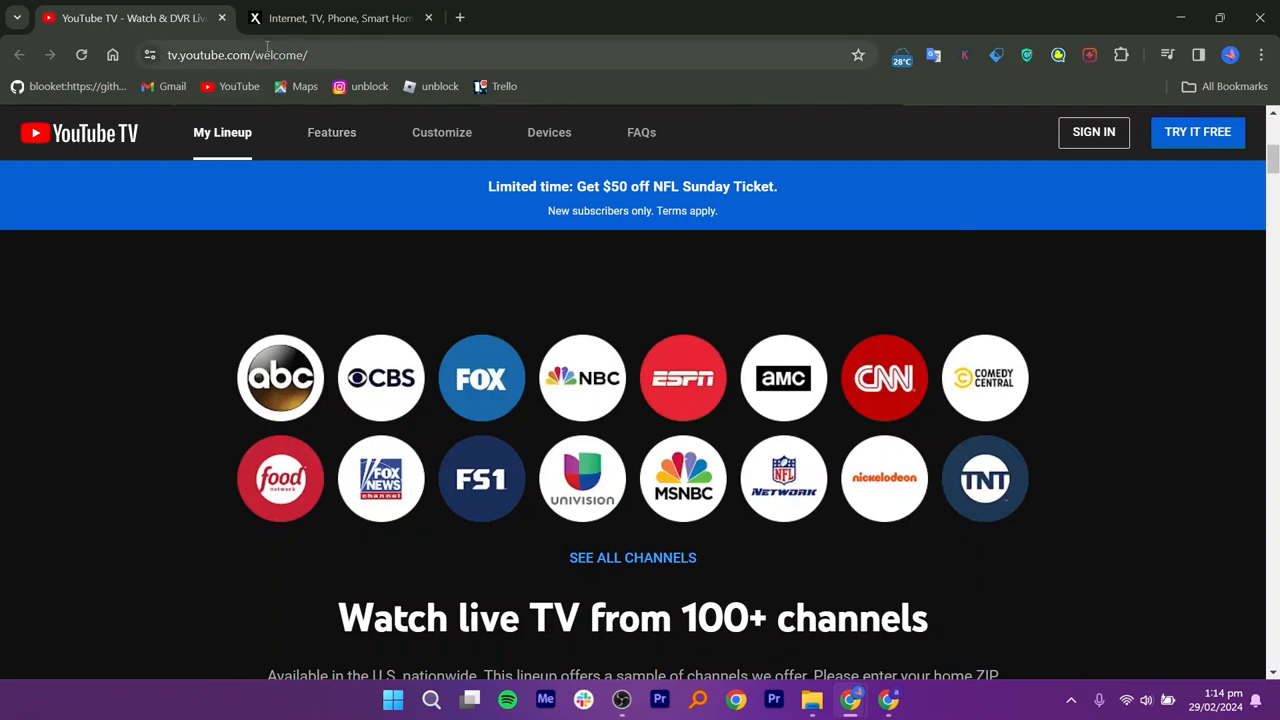
{"action": "mouse_move", "coordinate": [1264, 168]}
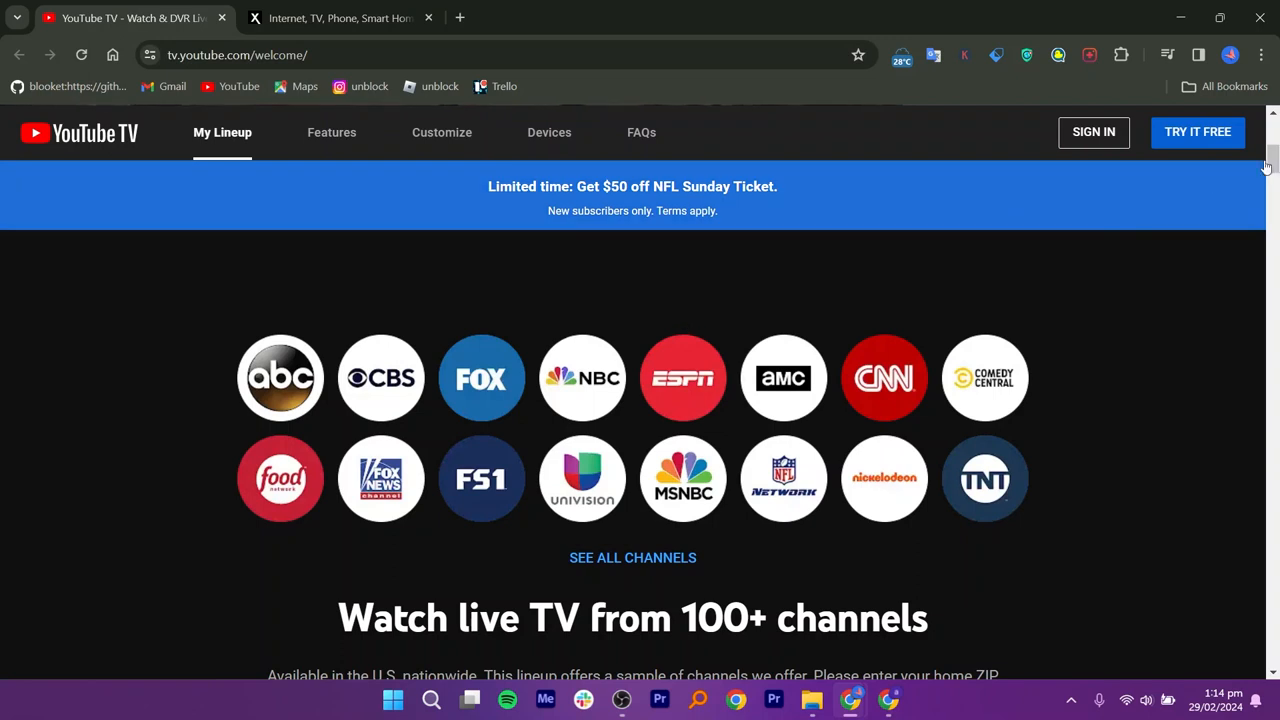
Scroll past the YouTube TV channel logos to the no-contracts, no-hidden-fees cards, then switch to Xfinity
{"action": "scroll", "scroll_direction": "down", "scroll_amount": 3}
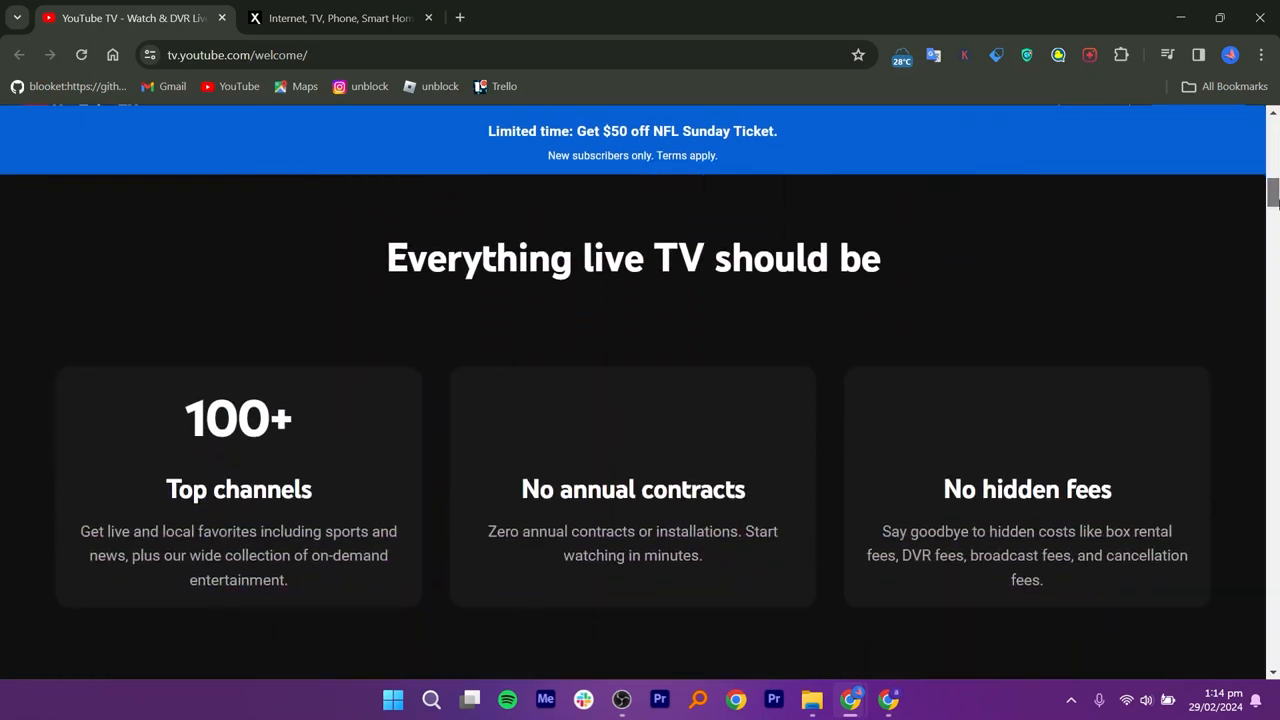
{"action": "scroll", "scroll_direction": "up", "scroll_amount": 3}
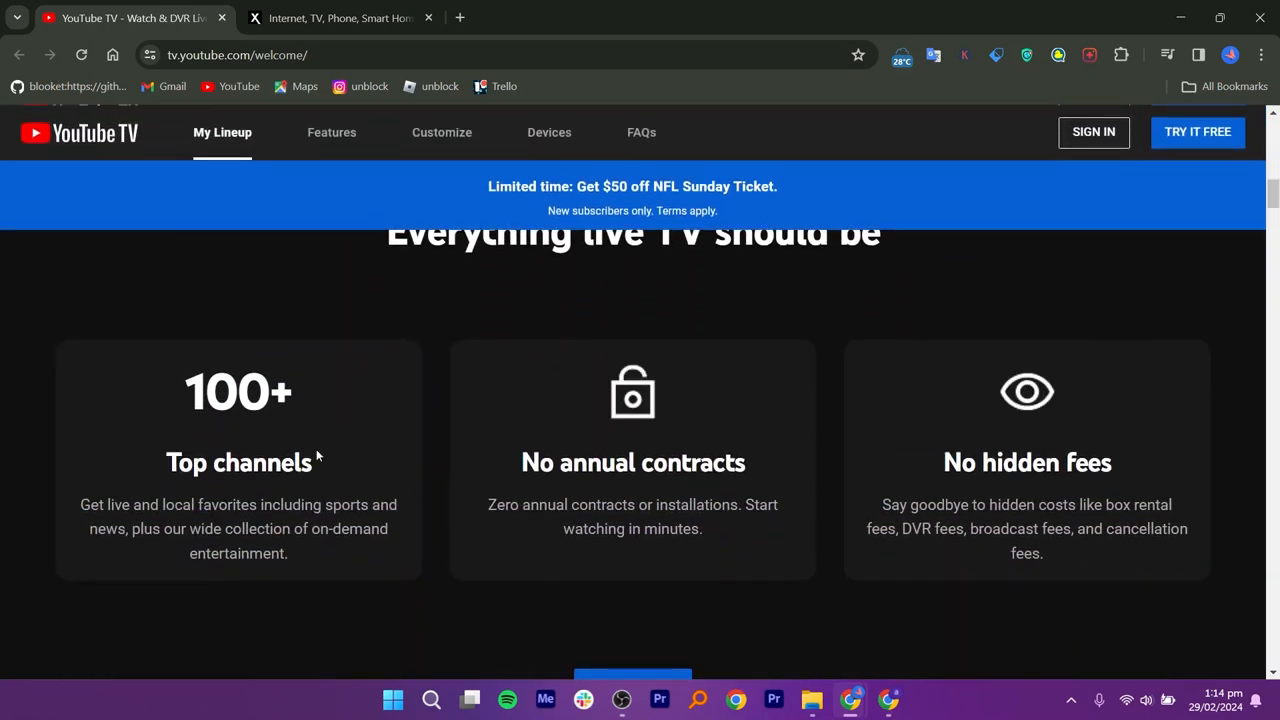
{"action": "mouse_move", "coordinate": [640, 468]}
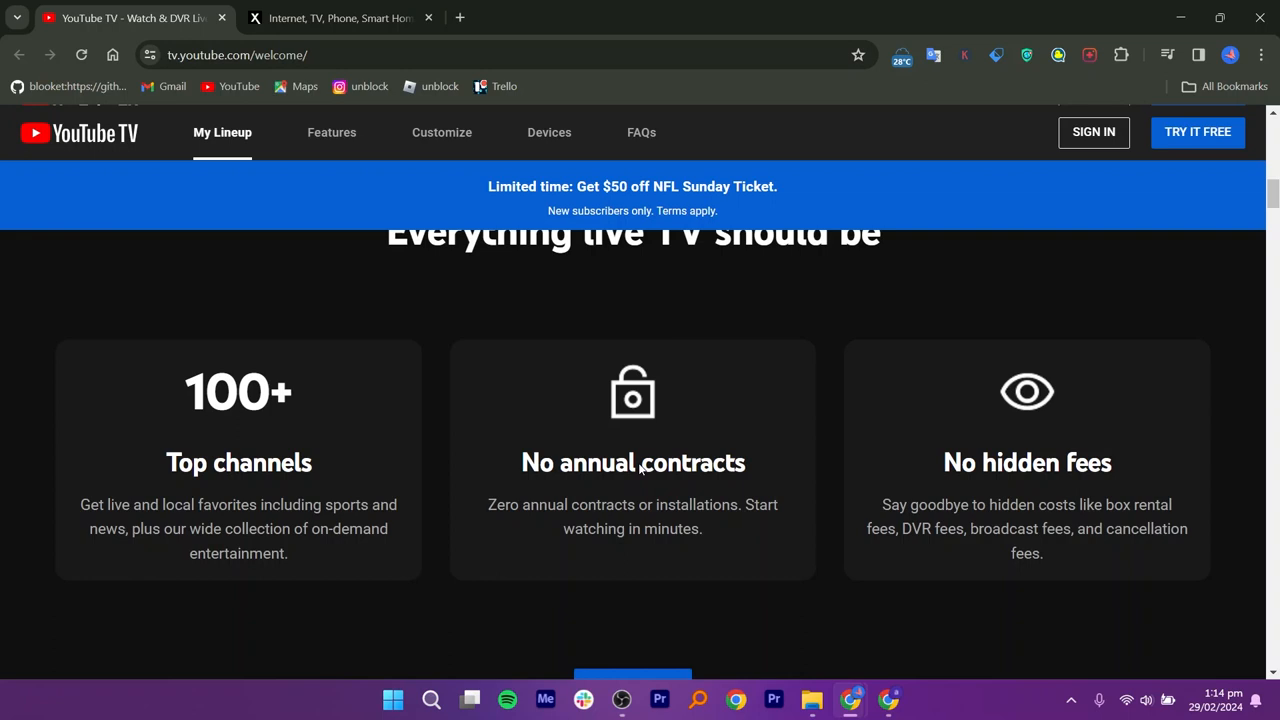
{"action": "left_click", "coordinate": [340, 18]}
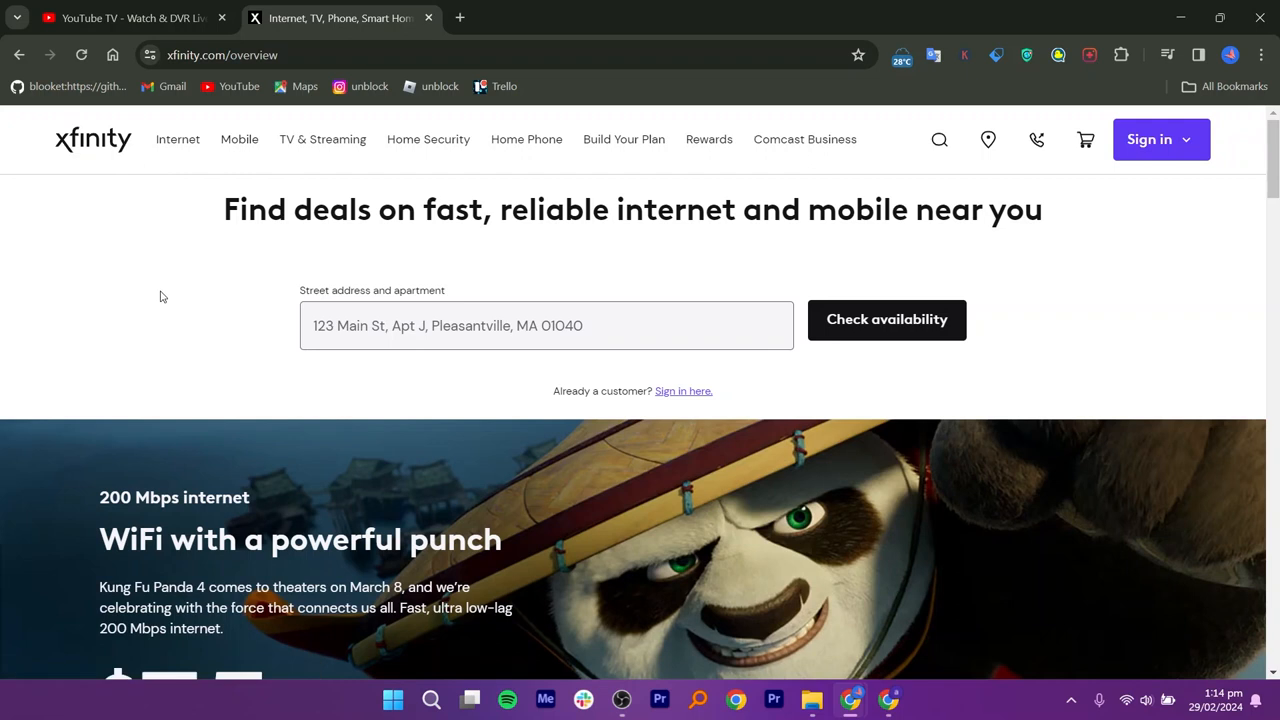
{"action": "mouse_move", "coordinate": [1136, 262]}
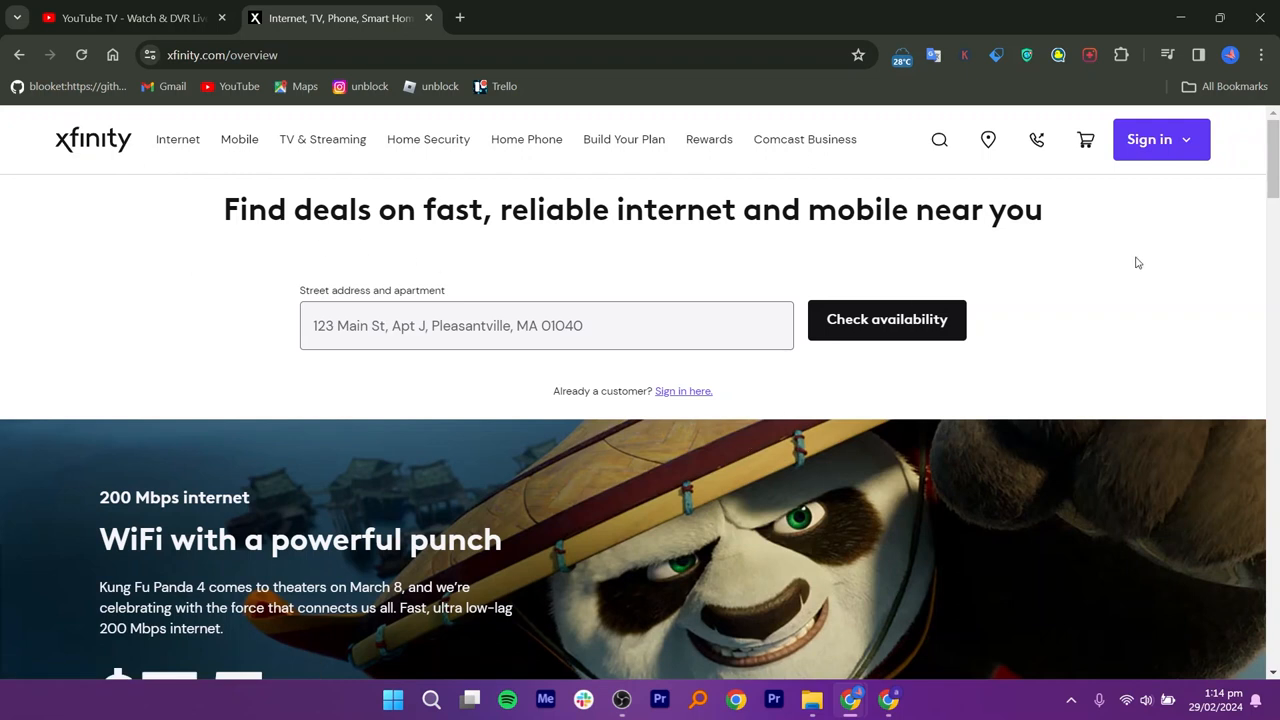
Scroll the Xfinity overview to the $35/mo 200 Mbps WiFi internet banner
{"action": "scroll", "scroll_direction": "down", "scroll_amount": 3}
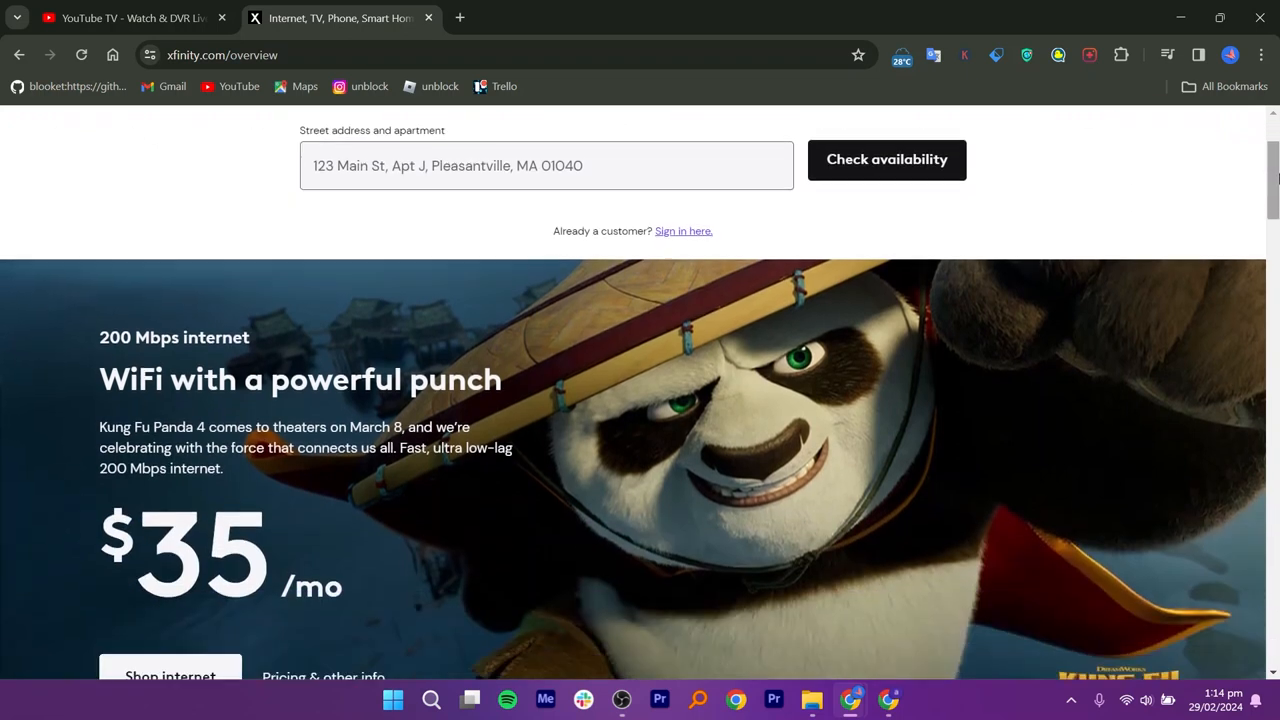
{"action": "scroll", "scroll_direction": "down", "scroll_amount": 3}
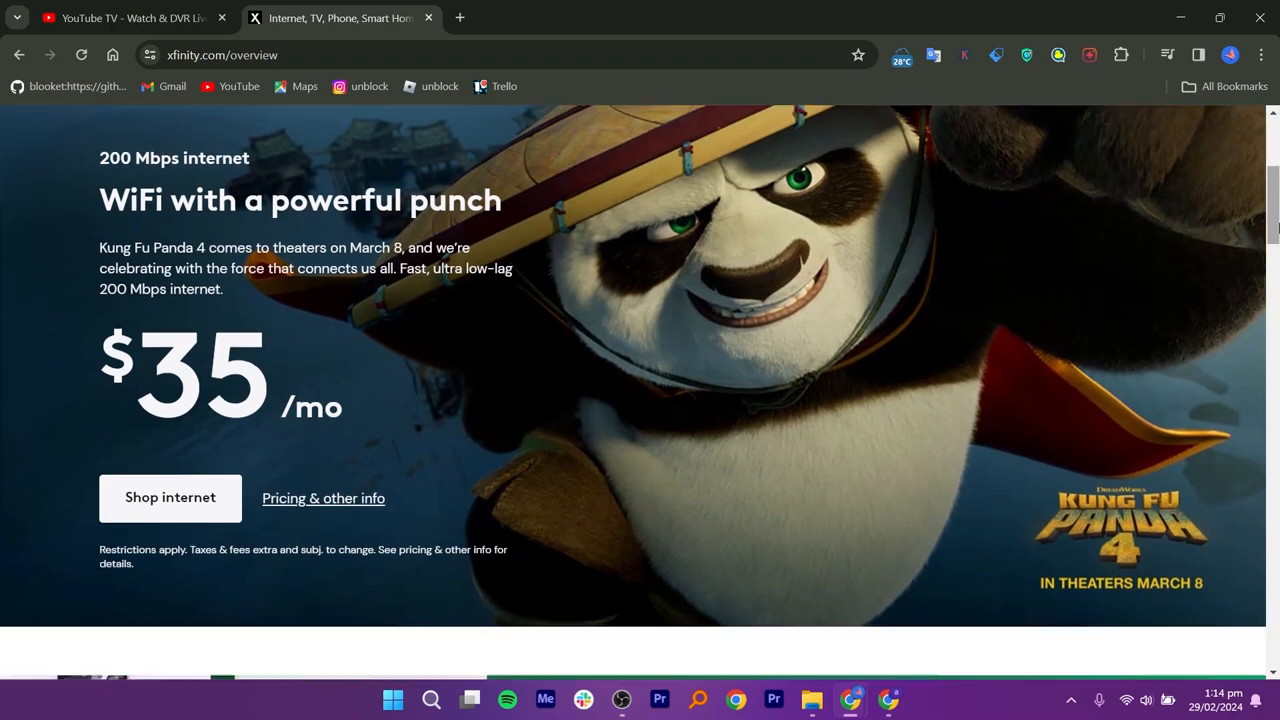
{"action": "scroll", "scroll_direction": "down", "scroll_amount": 3}
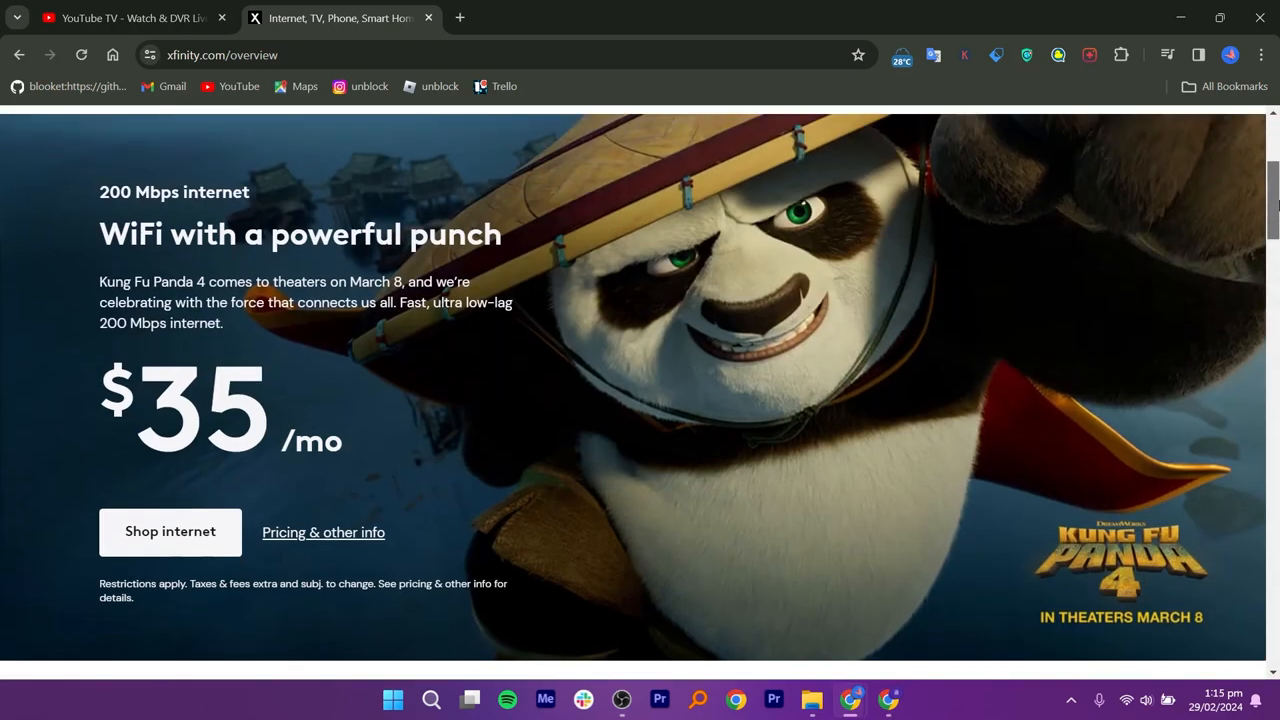
{"action": "scroll", "scroll_direction": "down", "scroll_amount": 3}
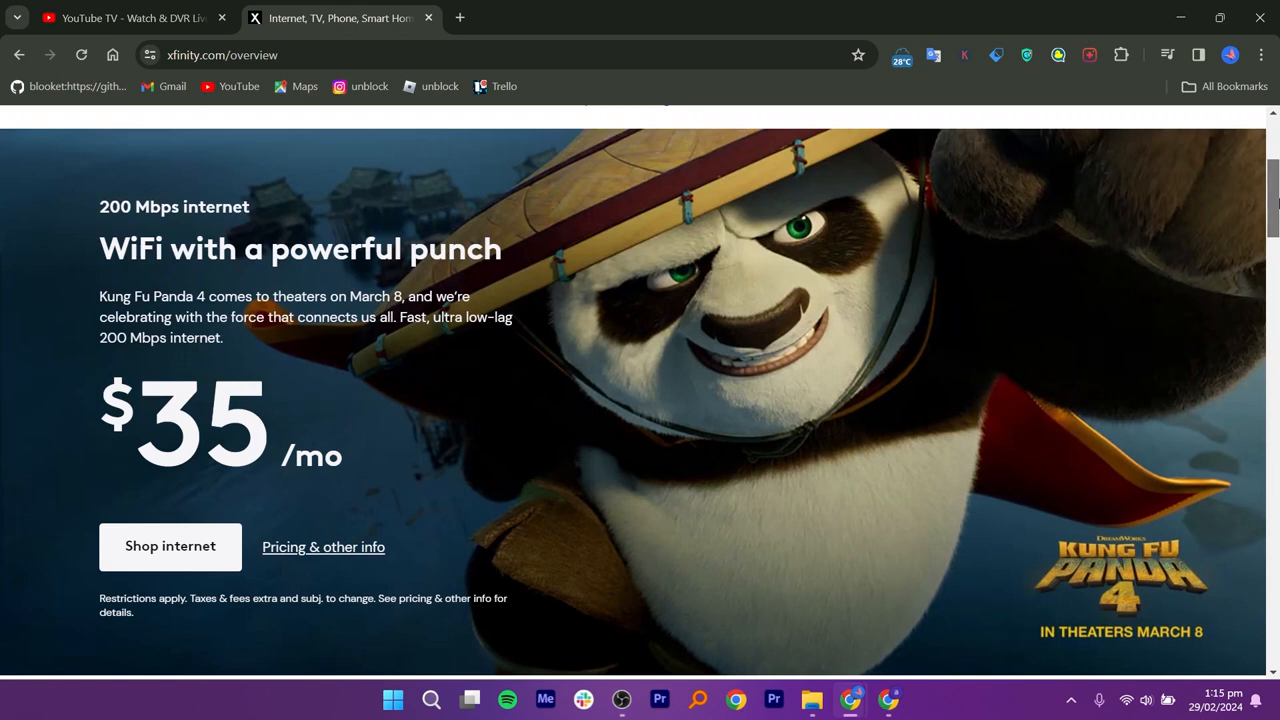
{"action": "scroll", "scroll_direction": "up", "scroll_amount": 3}
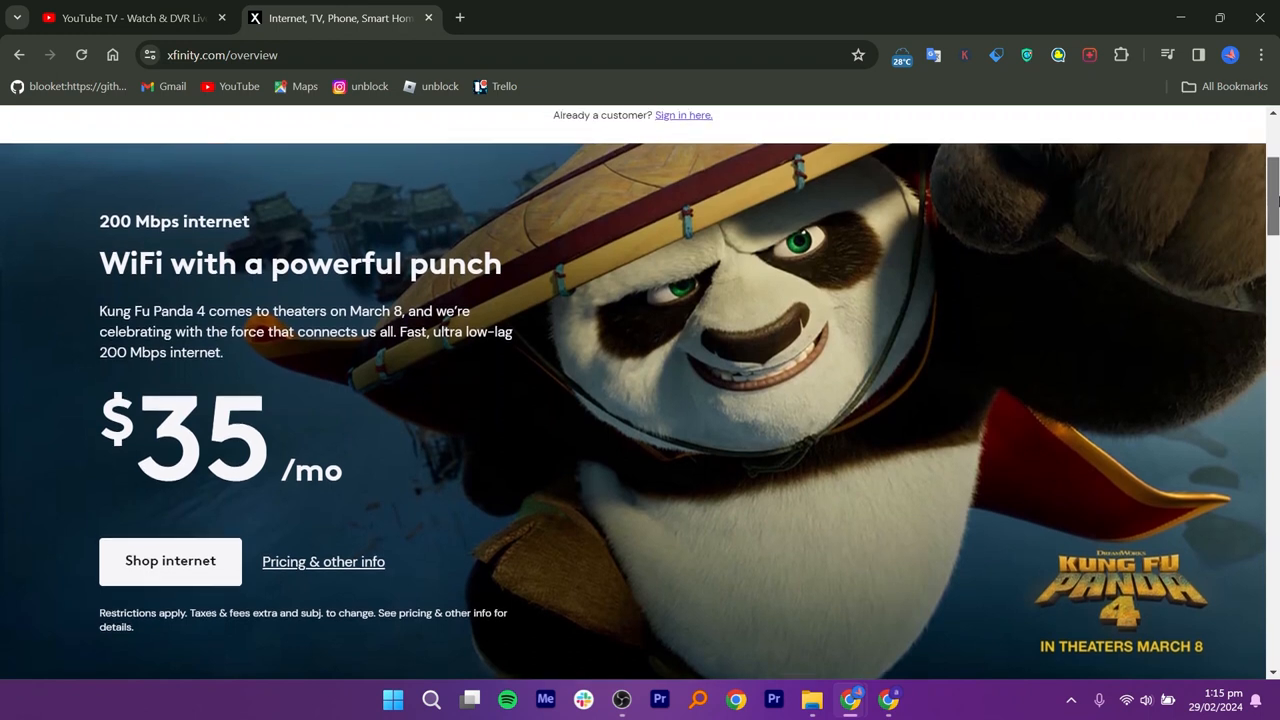
{"action": "scroll", "scroll_direction": "down", "scroll_amount": 3}
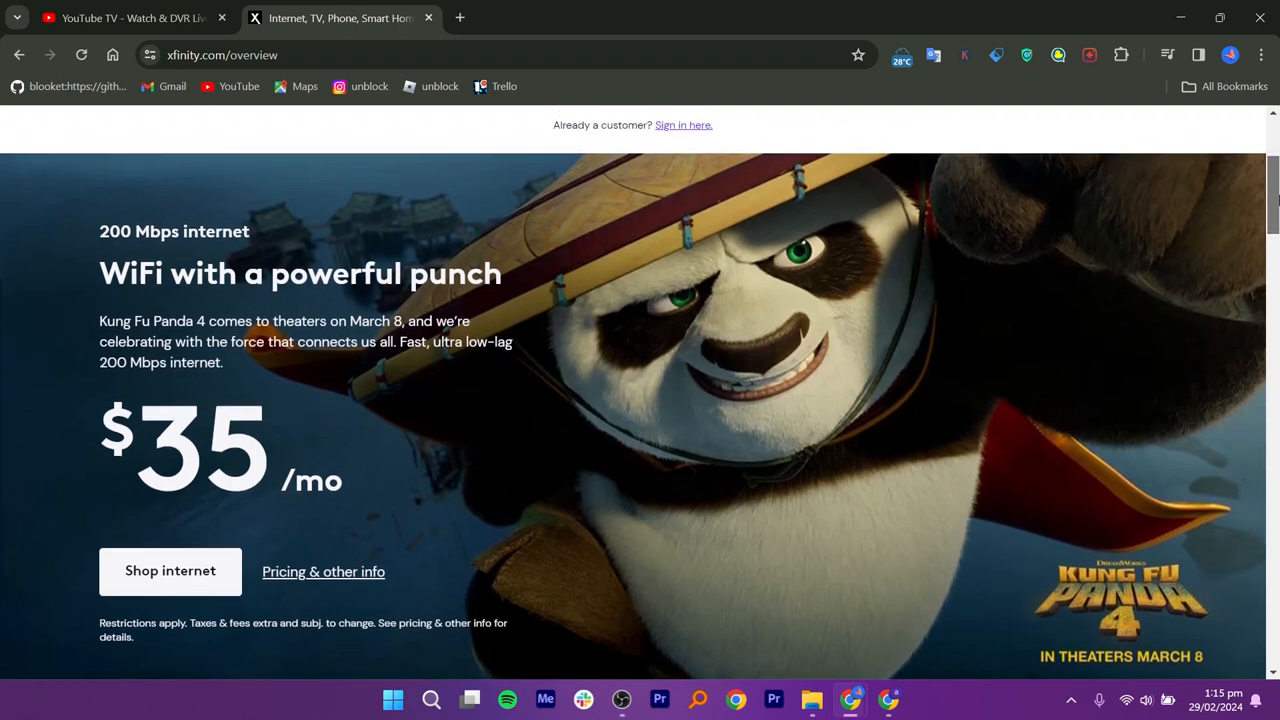
{"action": "scroll", "scroll_direction": "down", "scroll_amount": 3}
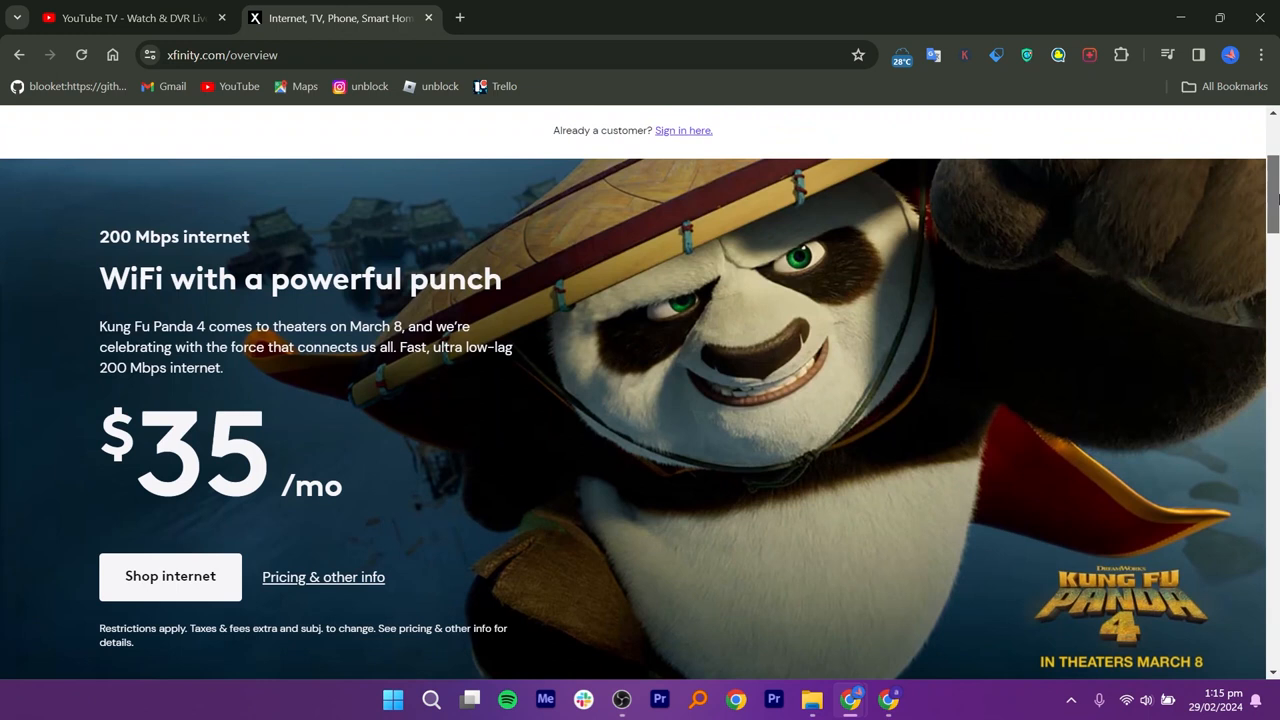
Return to YouTube TV and scroll to the NFL Sunday Ticket and game-day sports features
{"action": "left_click", "coordinate": [130, 18]}
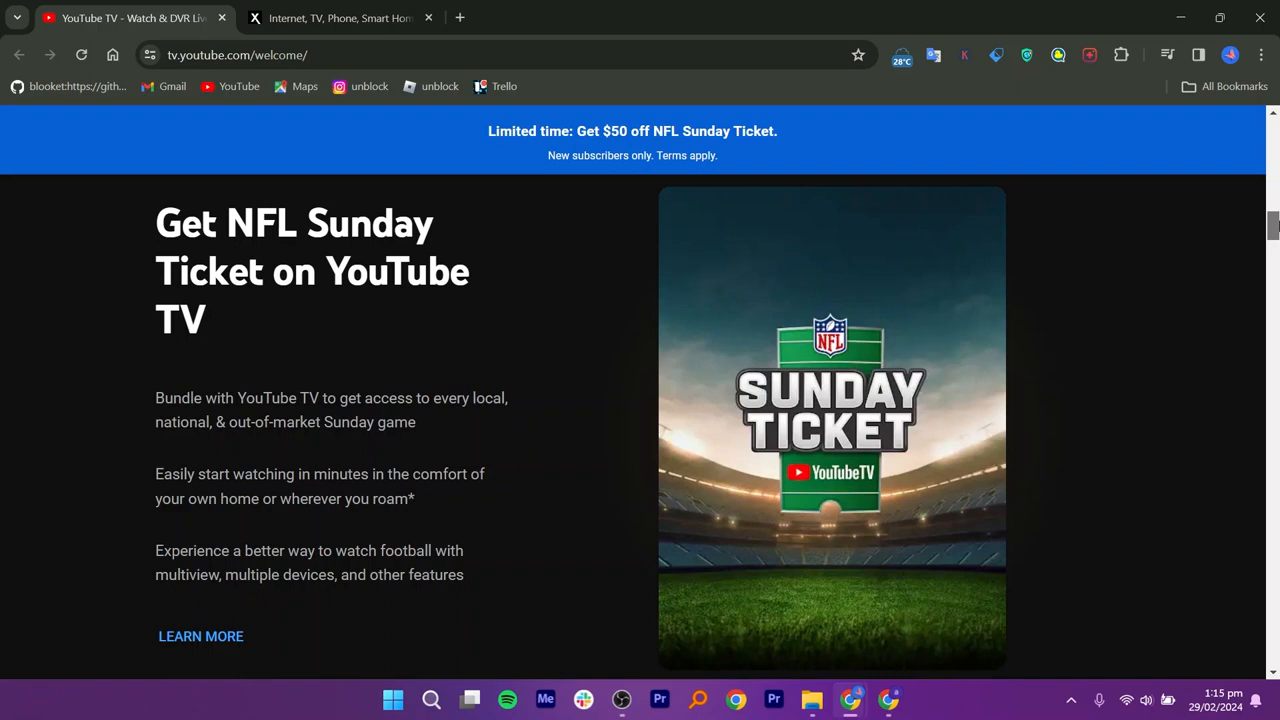
{"action": "scroll", "scroll_direction": "down", "scroll_amount": 3}
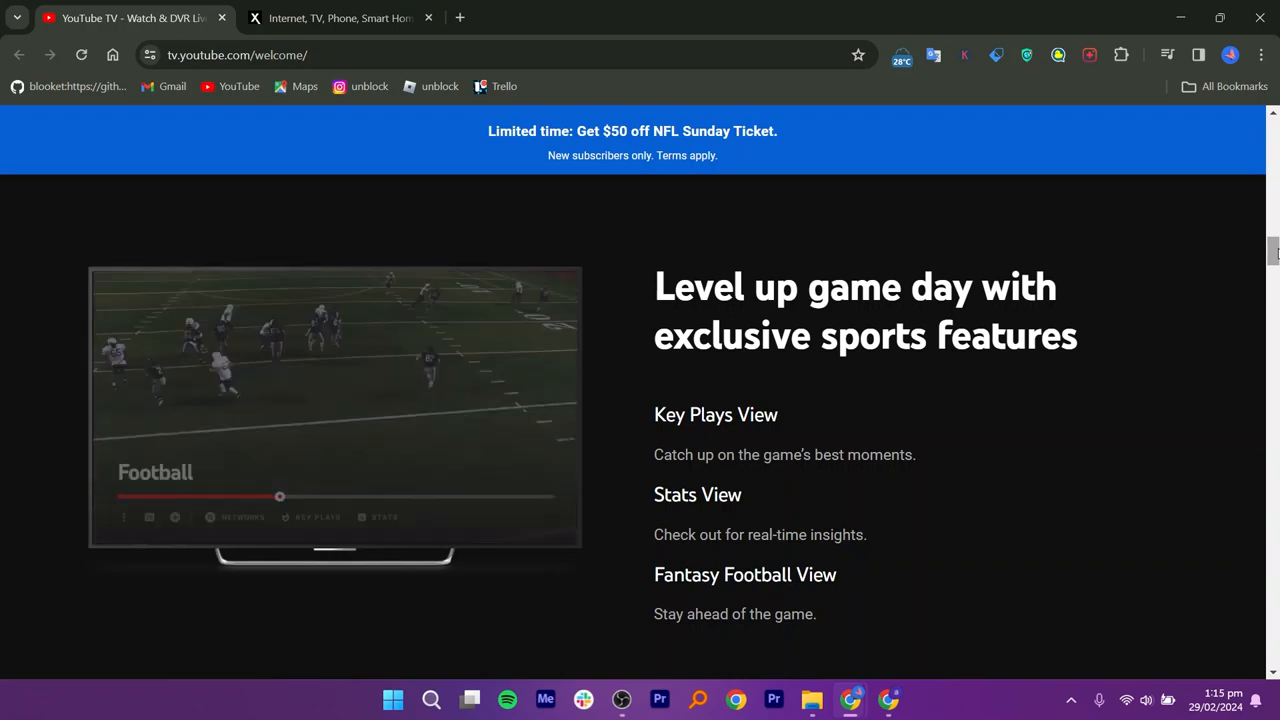
Back on Xfinity, scroll to the $30/mo per line Unlimited mobile and $20/mo NOW TV offers
{"action": "left_click", "coordinate": [340, 18]}
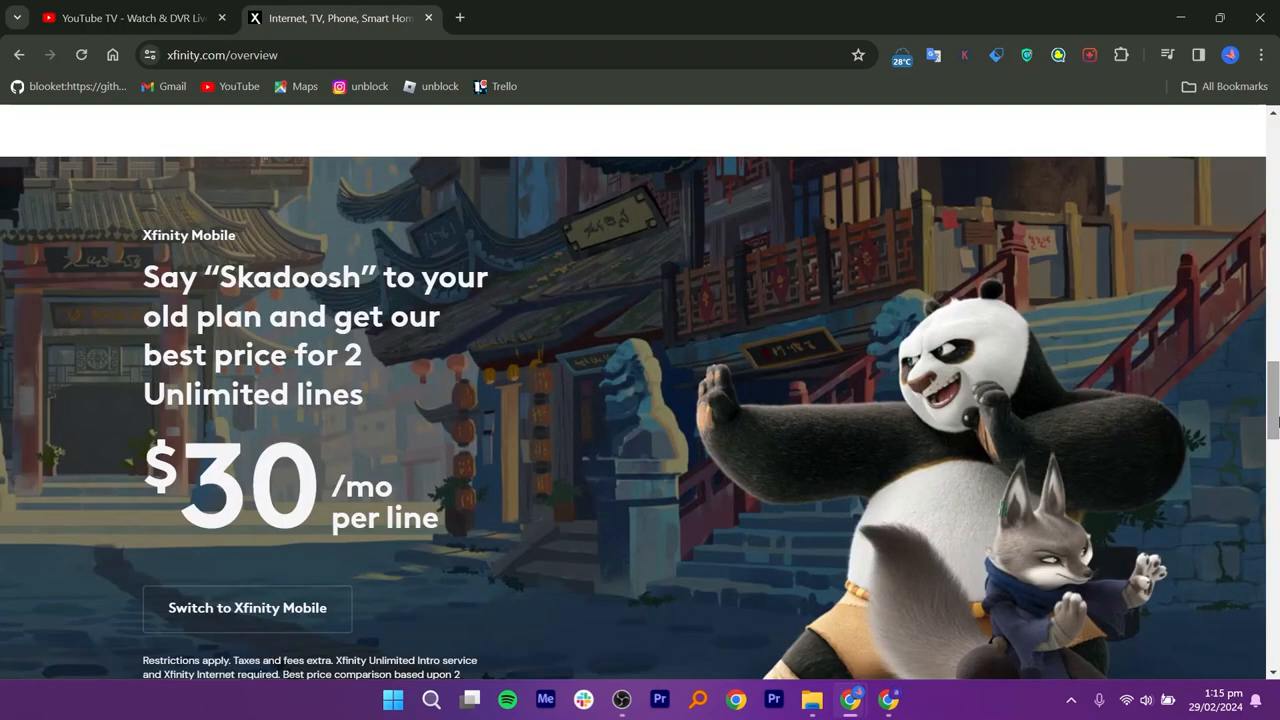
{"action": "scroll", "scroll_direction": "down", "scroll_amount": 3}
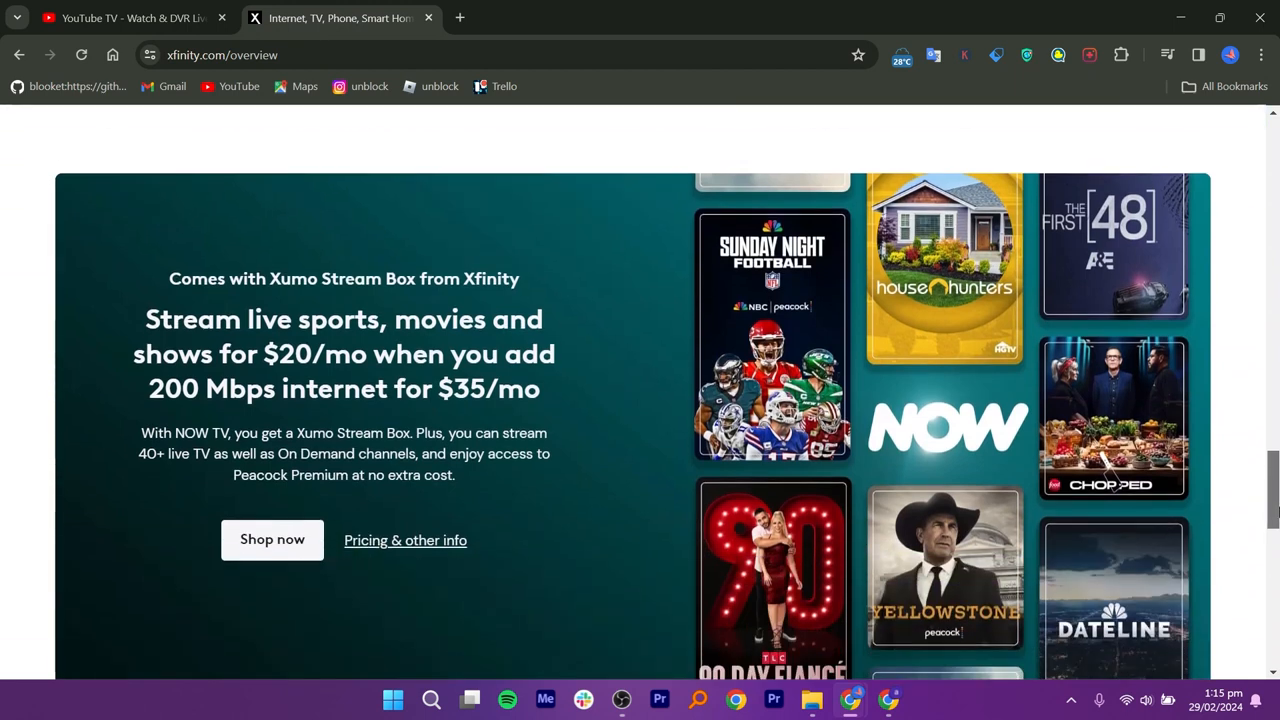
{"action": "mouse_move", "coordinate": [718, 528]}
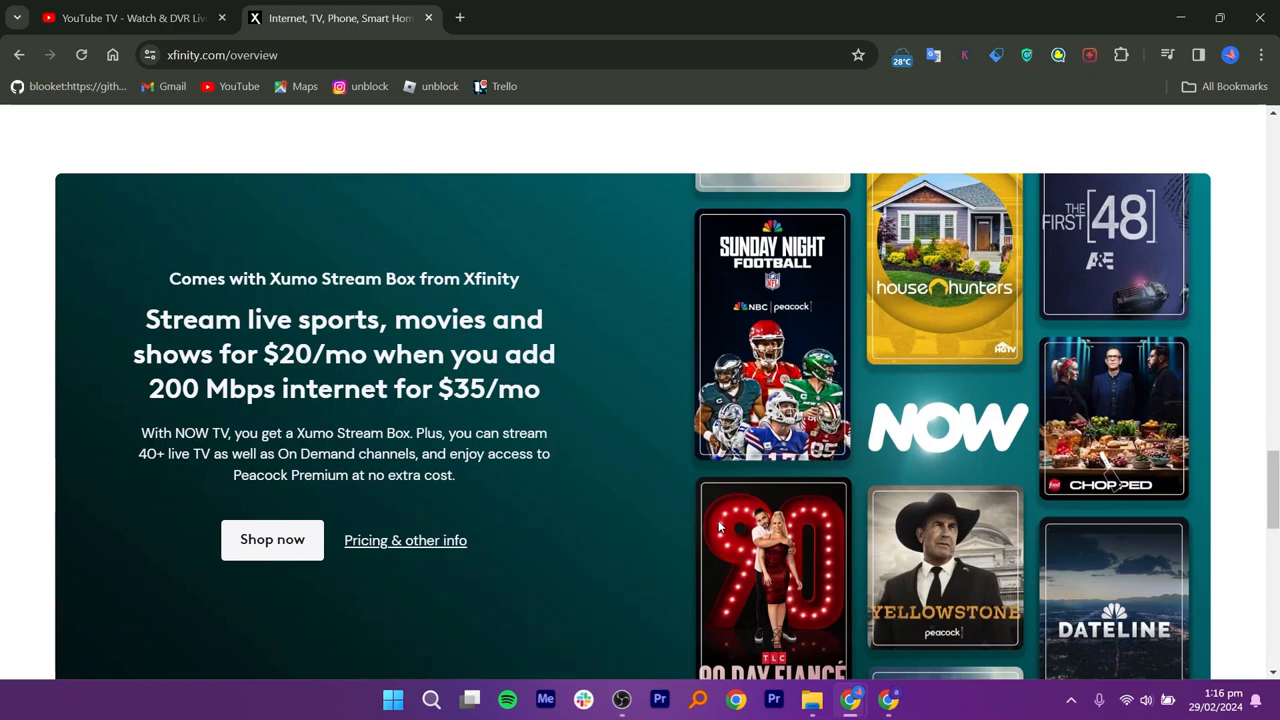
Review YouTube TV add-ons and Base $62.99/mo, Spanish $34.99/mo, NFL Sunday Ticket plans, then return to Xfinity
{"action": "left_click", "coordinate": [120, 18]}
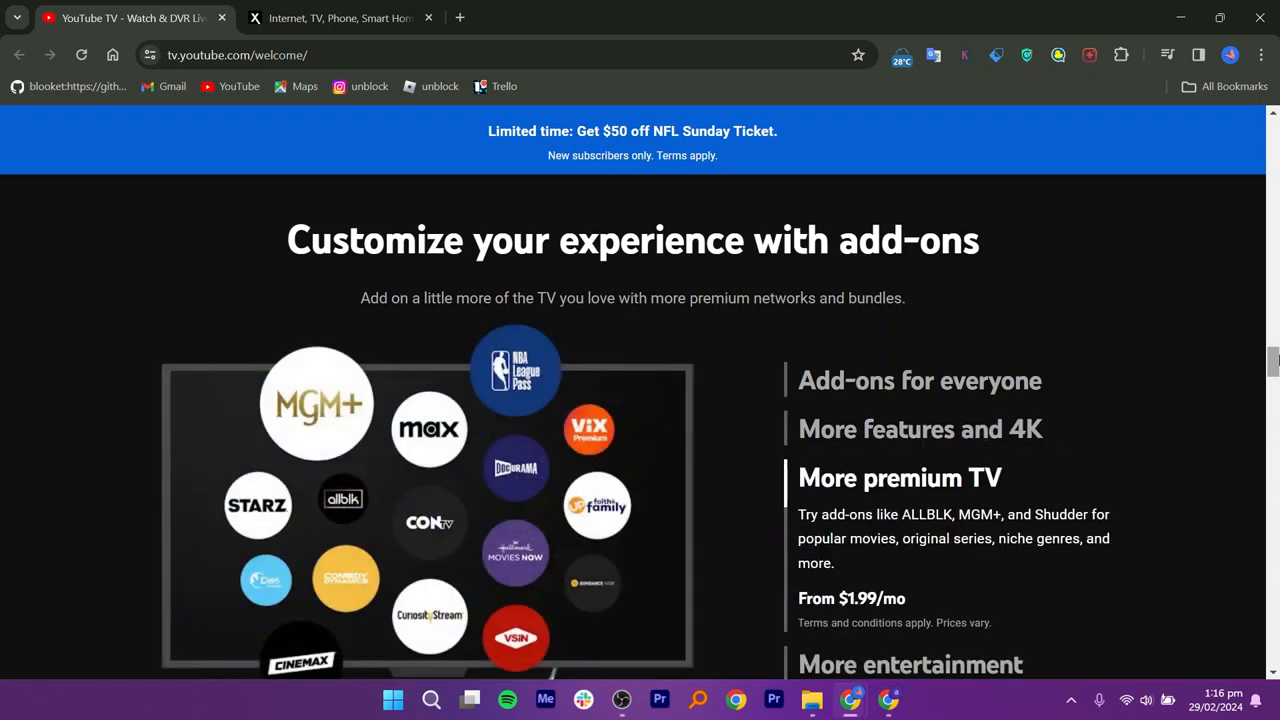
{"action": "scroll", "scroll_direction": "up", "scroll_amount": 3}
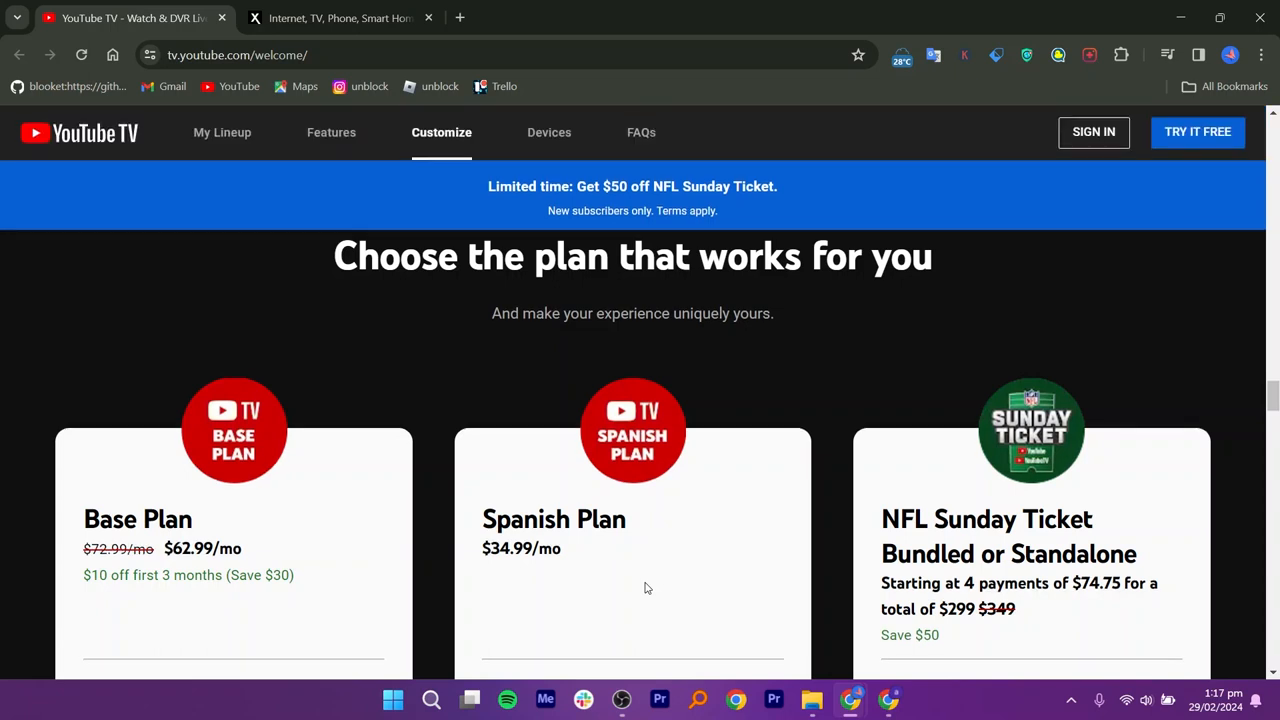
{"action": "left_click", "coordinate": [340, 18]}
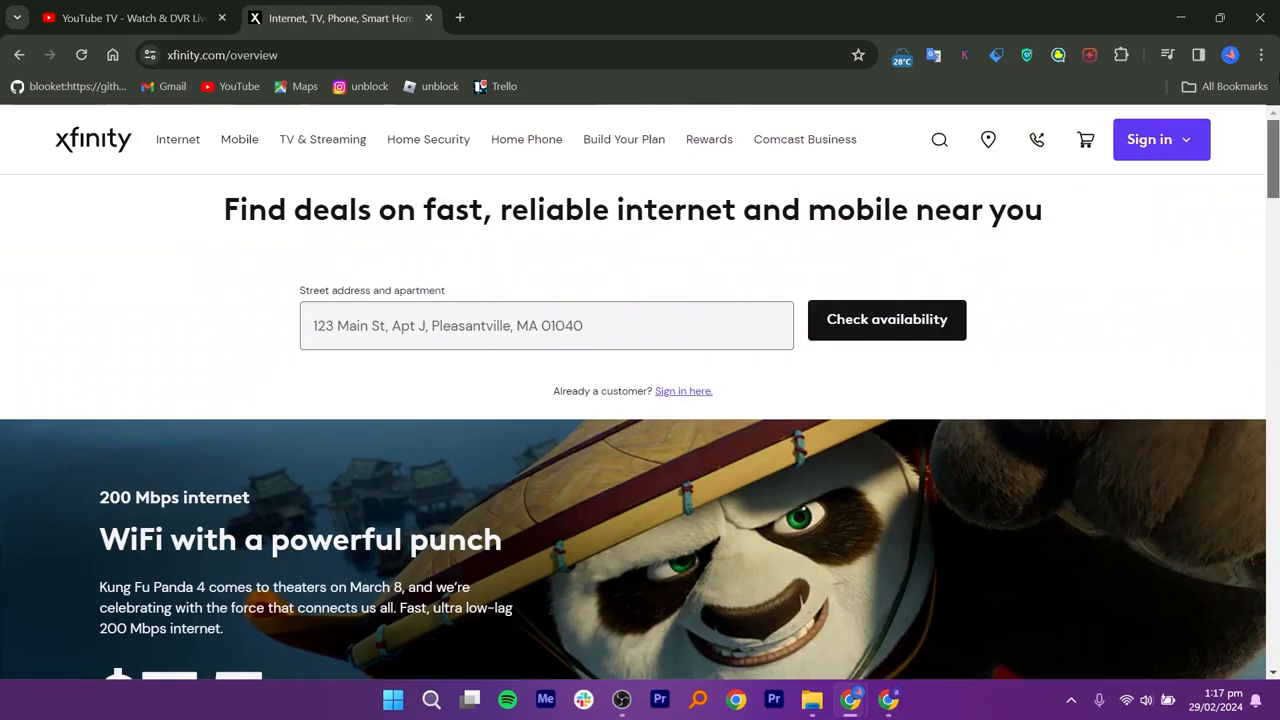
Return to YouTube TV's top hero banner showing the $62.99/mo three-month Base Plan offer
{"action": "left_click", "coordinate": [120, 18]}
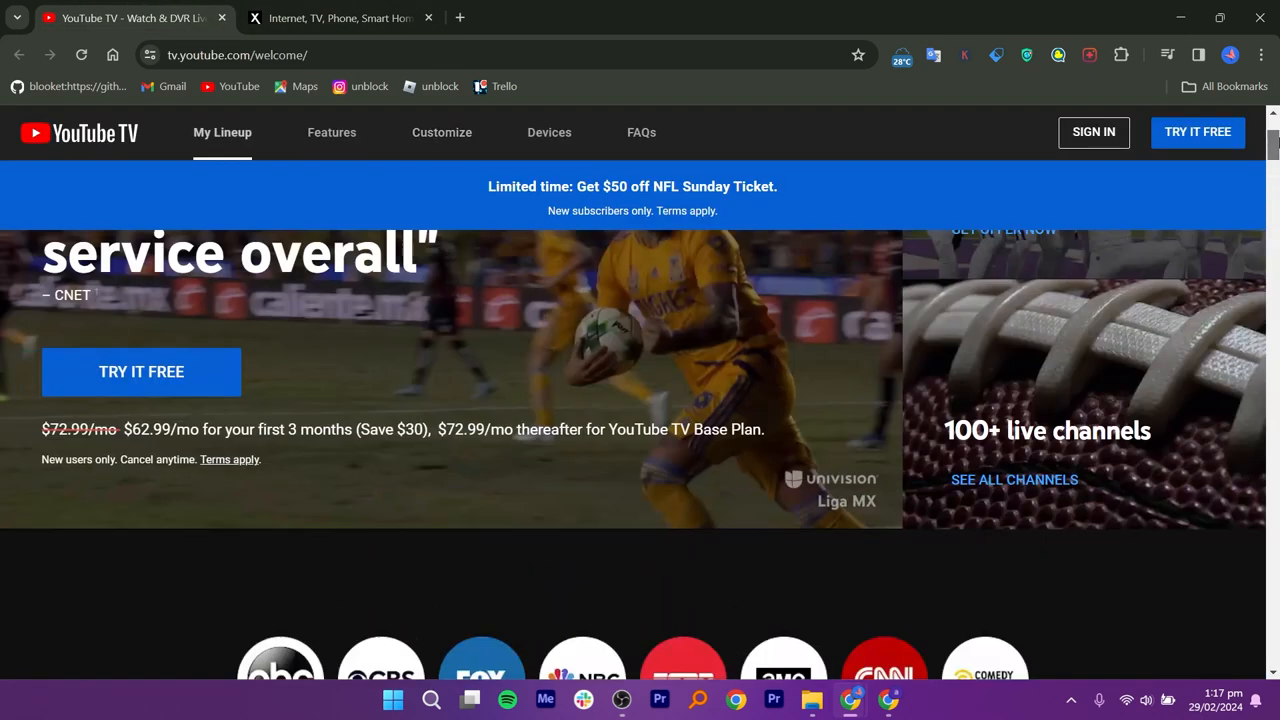
{"action": "scroll", "scroll_direction": "up", "scroll_amount": 3}
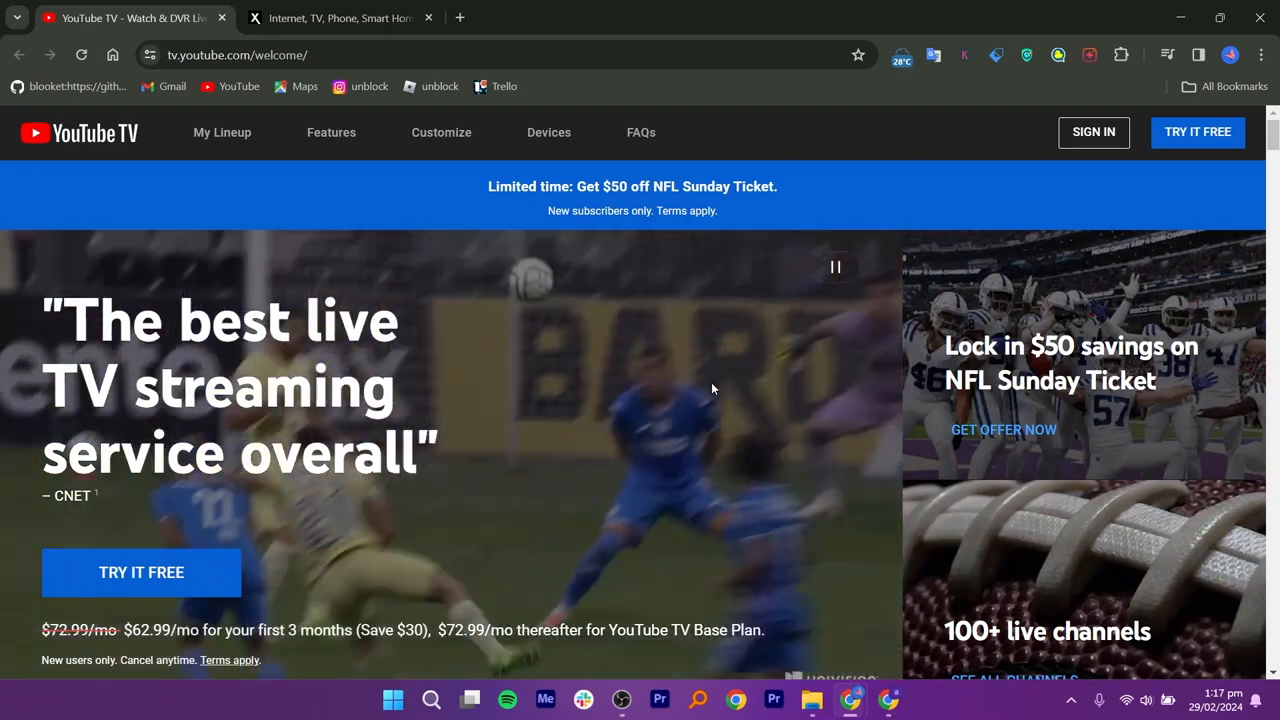